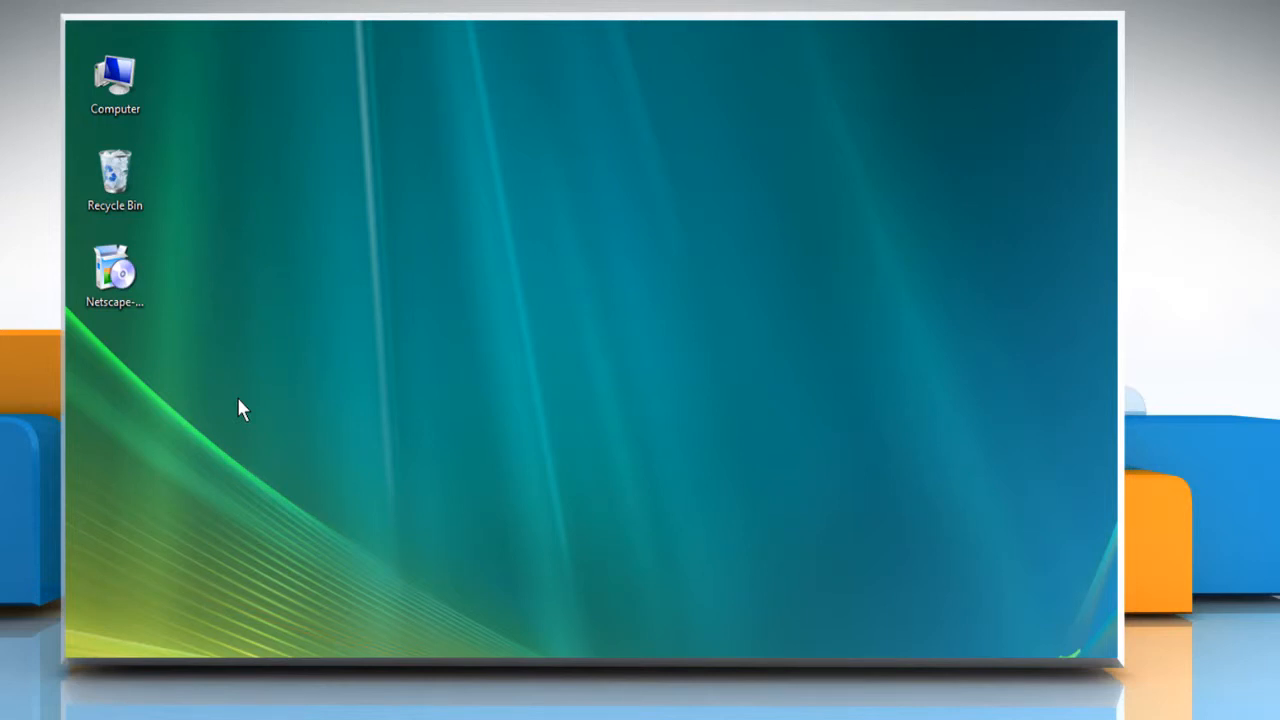
pyautogui.moveTo(196, 377)
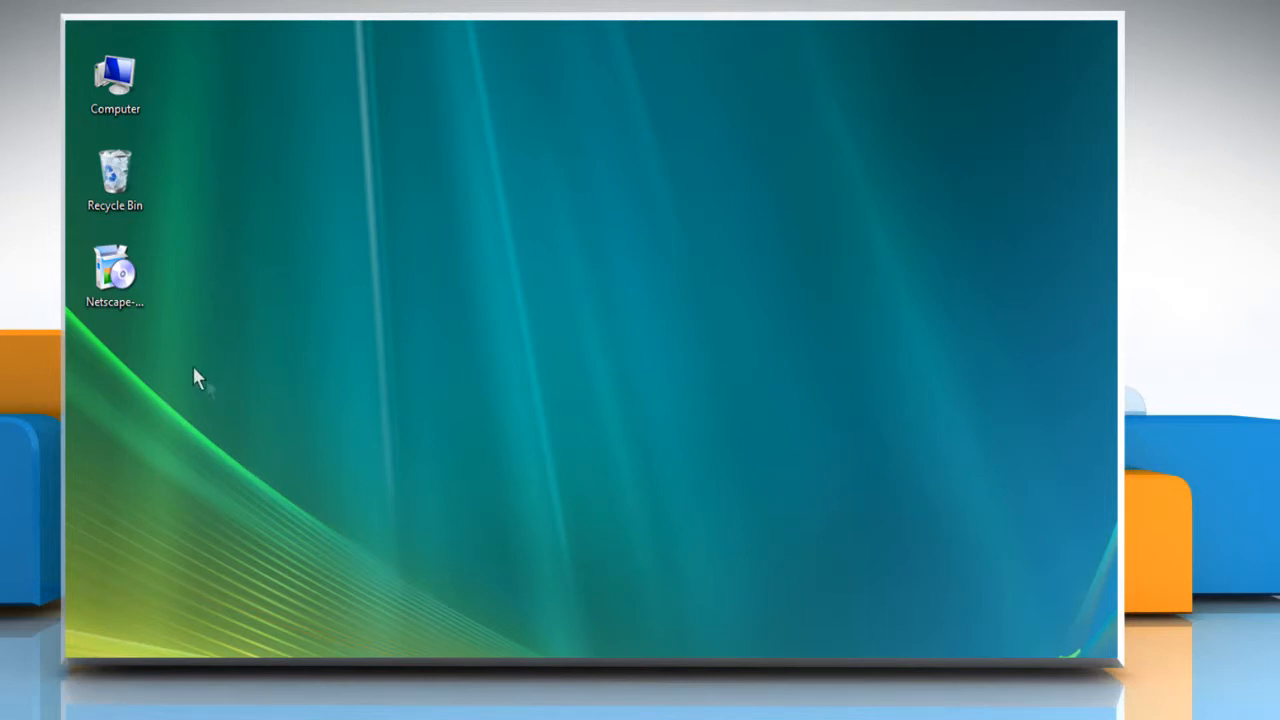
# Launch the Netscape-Browser-9.0.0.1 installer from its desktop icon
pyautogui.doubleClick(113, 265)
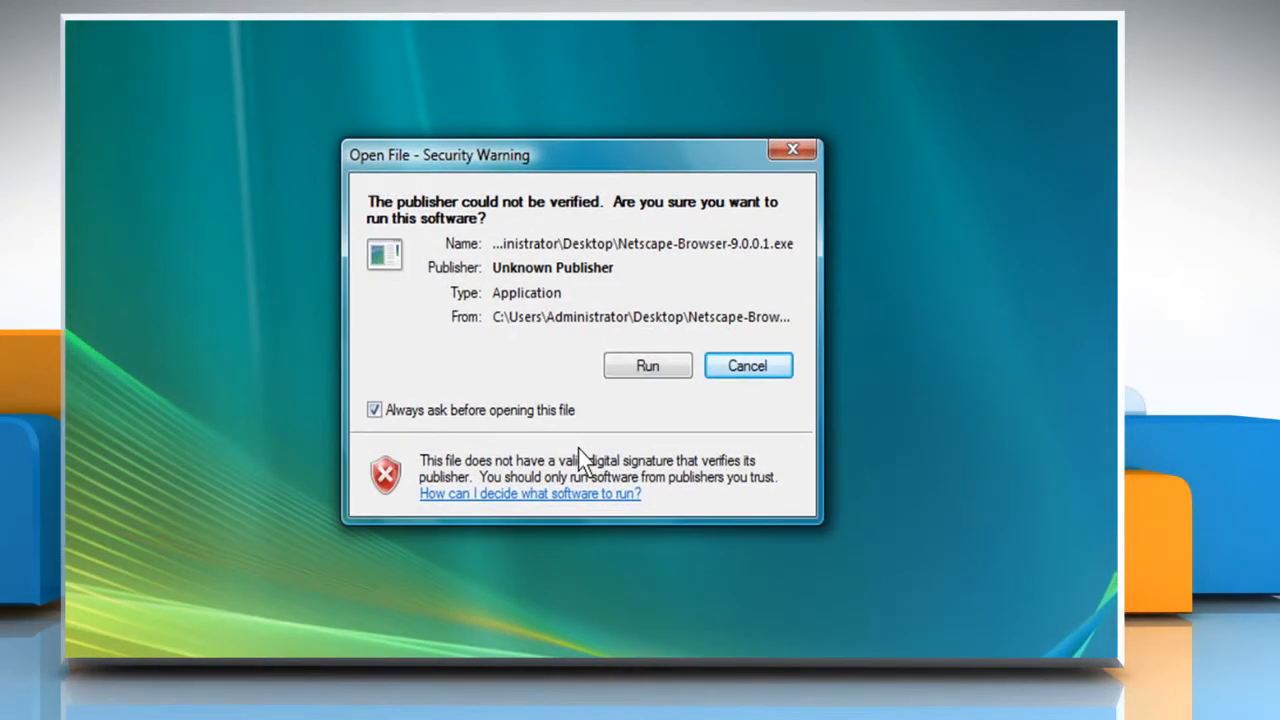
pyautogui.moveTo(647, 377)
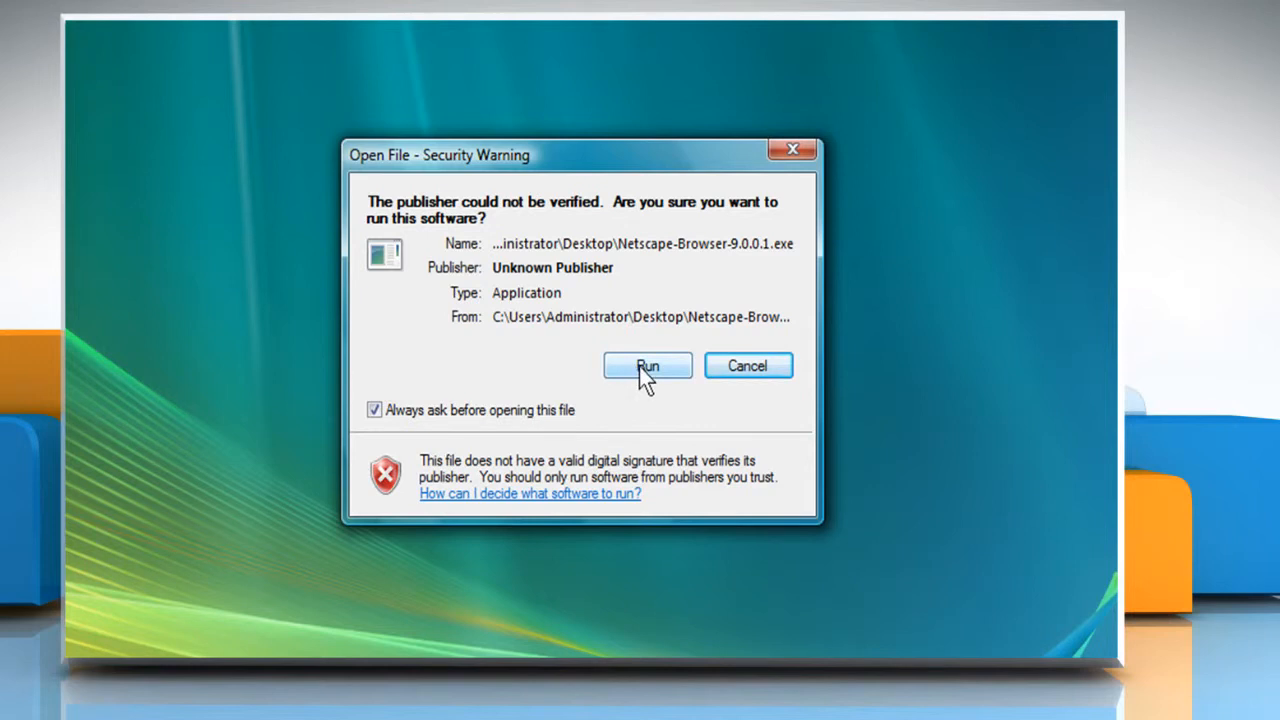
# Allow the unverified installer, accept the license, and install with Standard setup
pyautogui.click(647, 365)
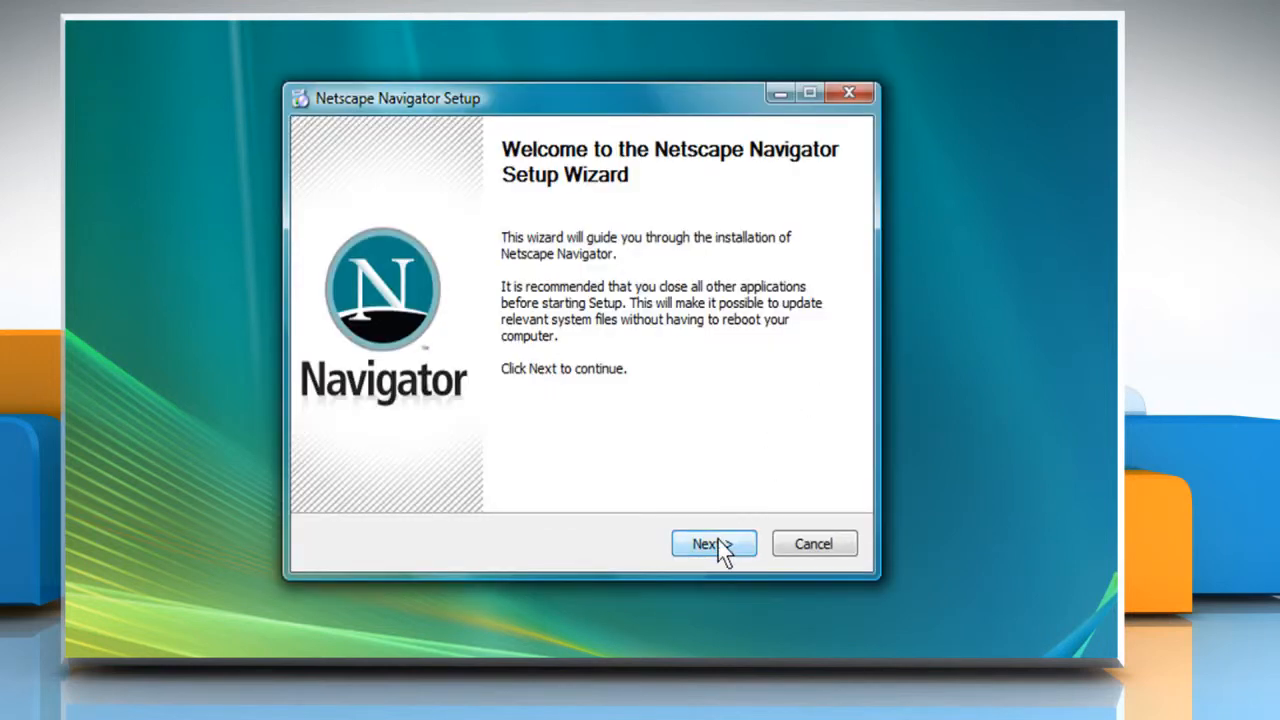
pyautogui.click(713, 543)
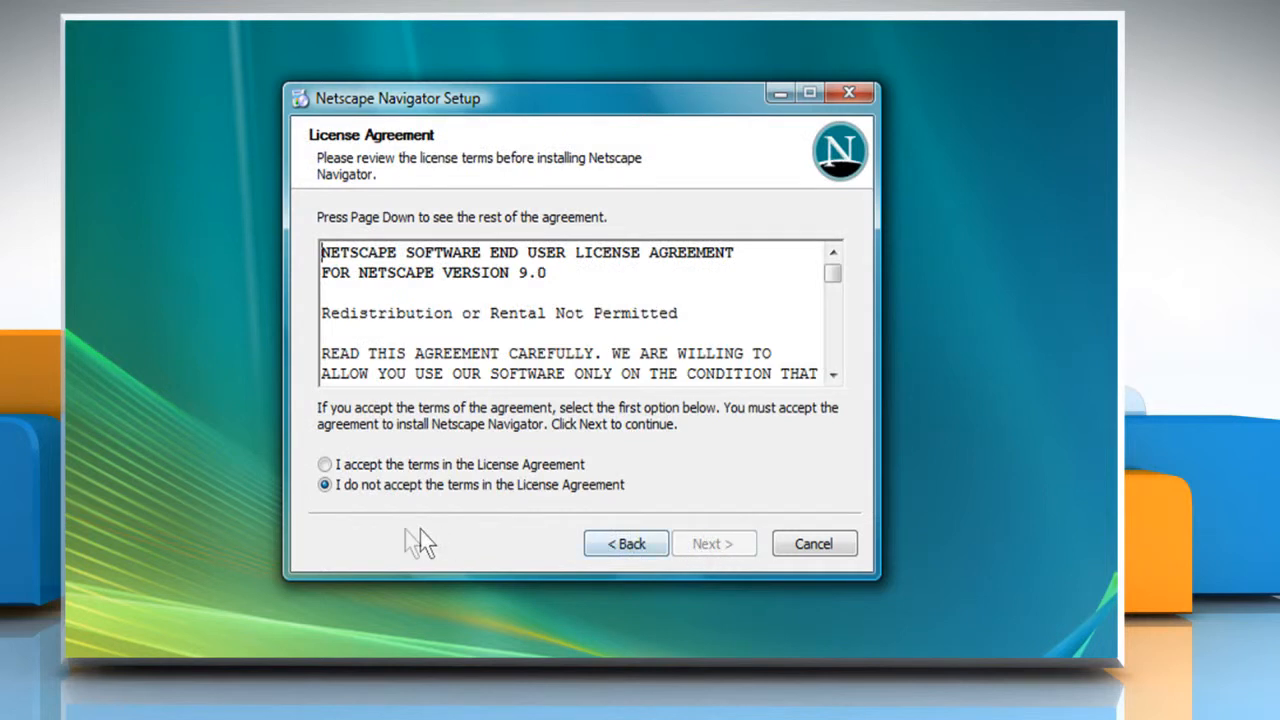
pyautogui.moveTo(333, 513)
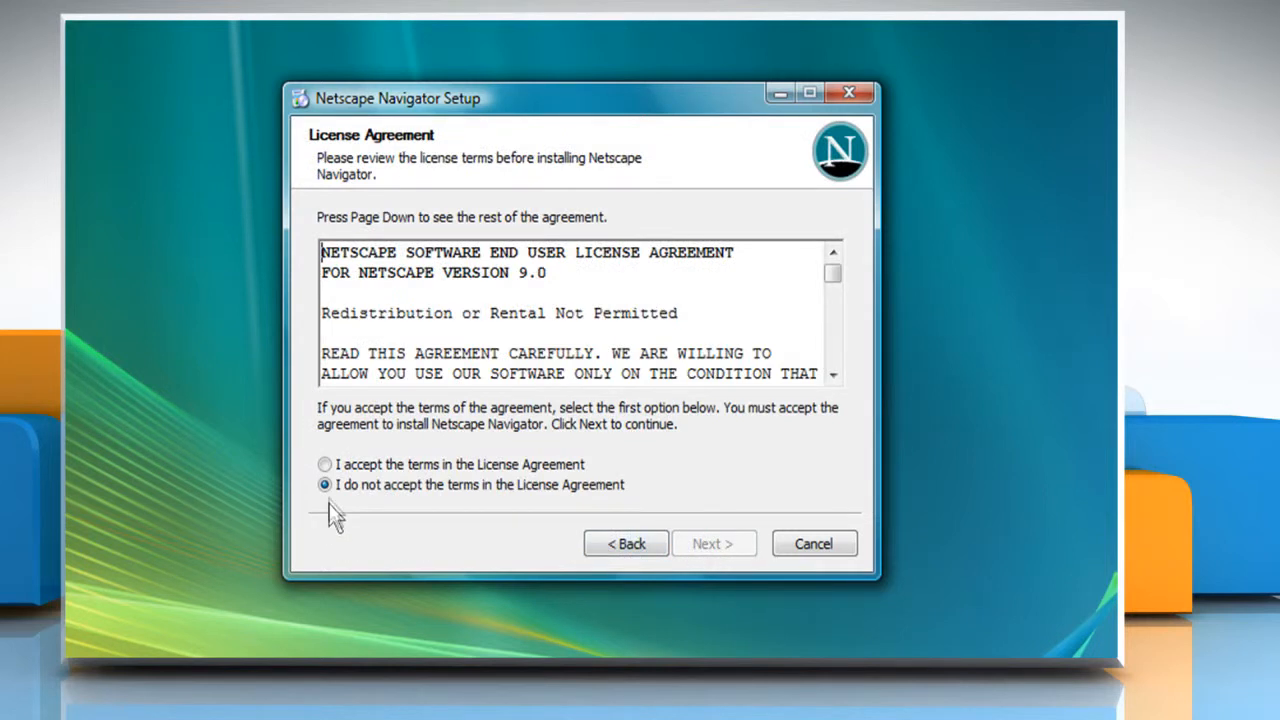
pyautogui.click(324, 464)
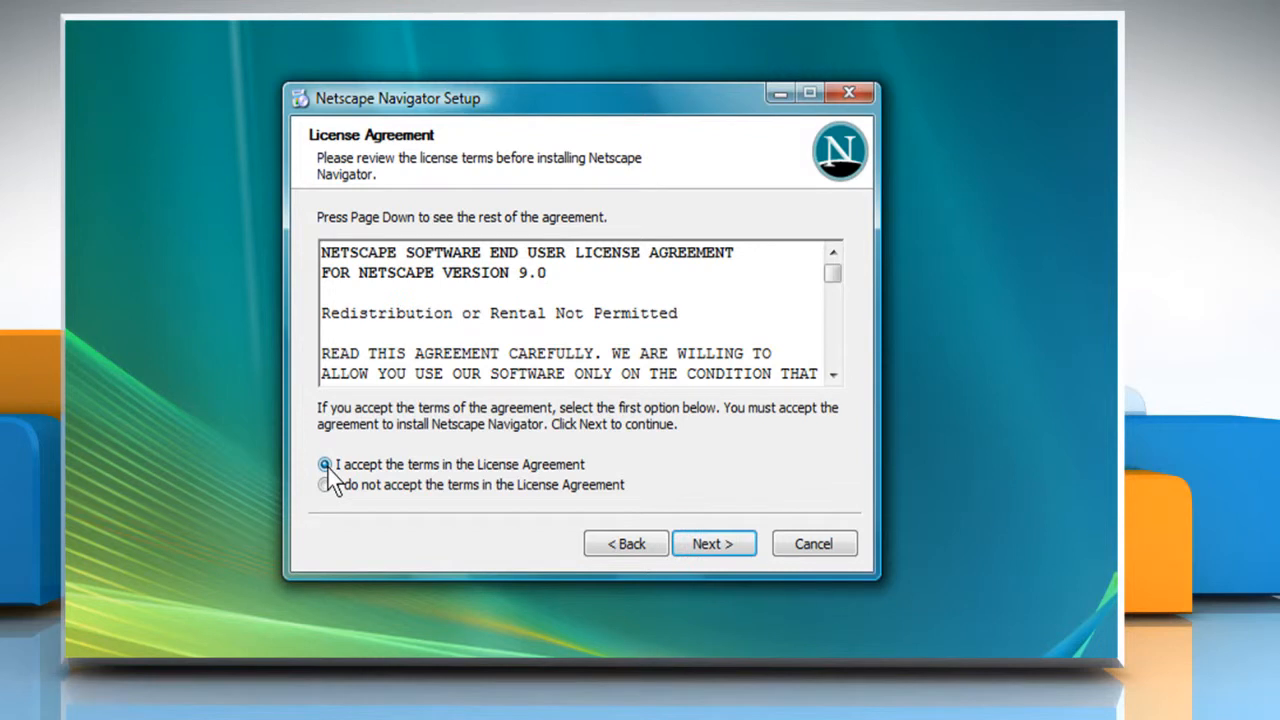
pyautogui.click(714, 543)
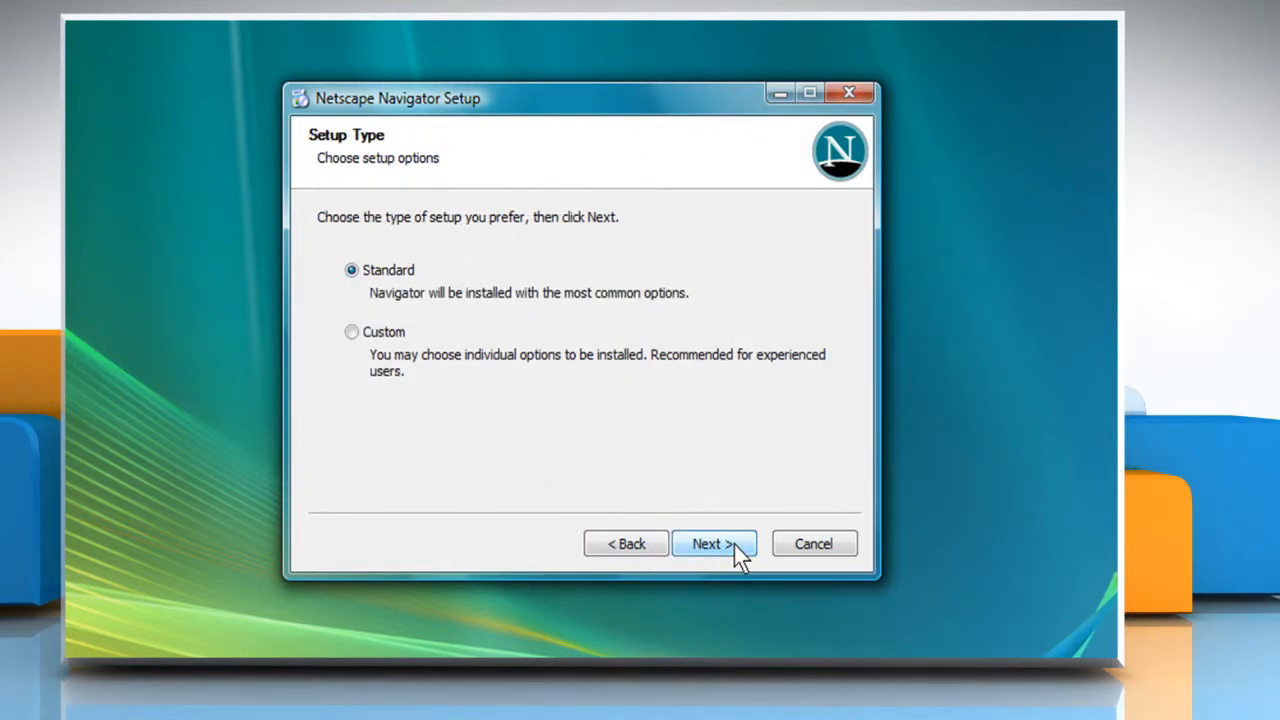
pyautogui.click(714, 543)
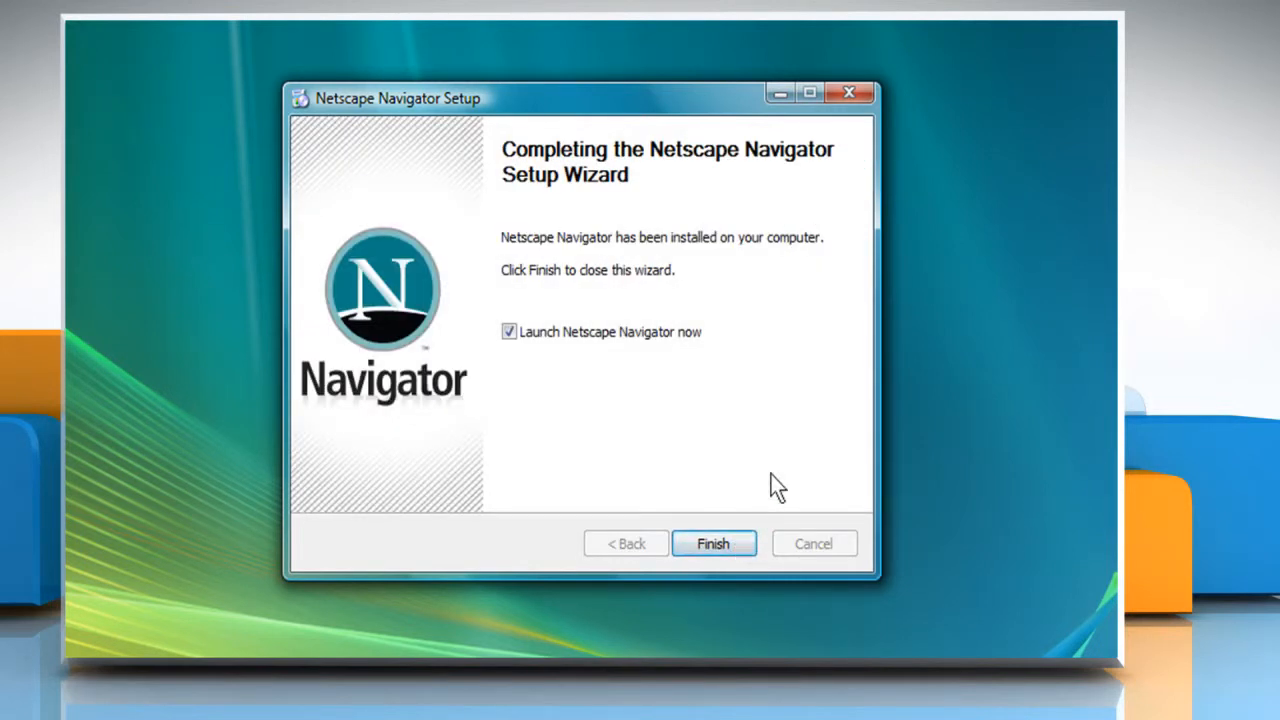
# Finish setup to start Navigator, and choose 'Don't import anything' in the Import Wizard
pyautogui.click(713, 543)
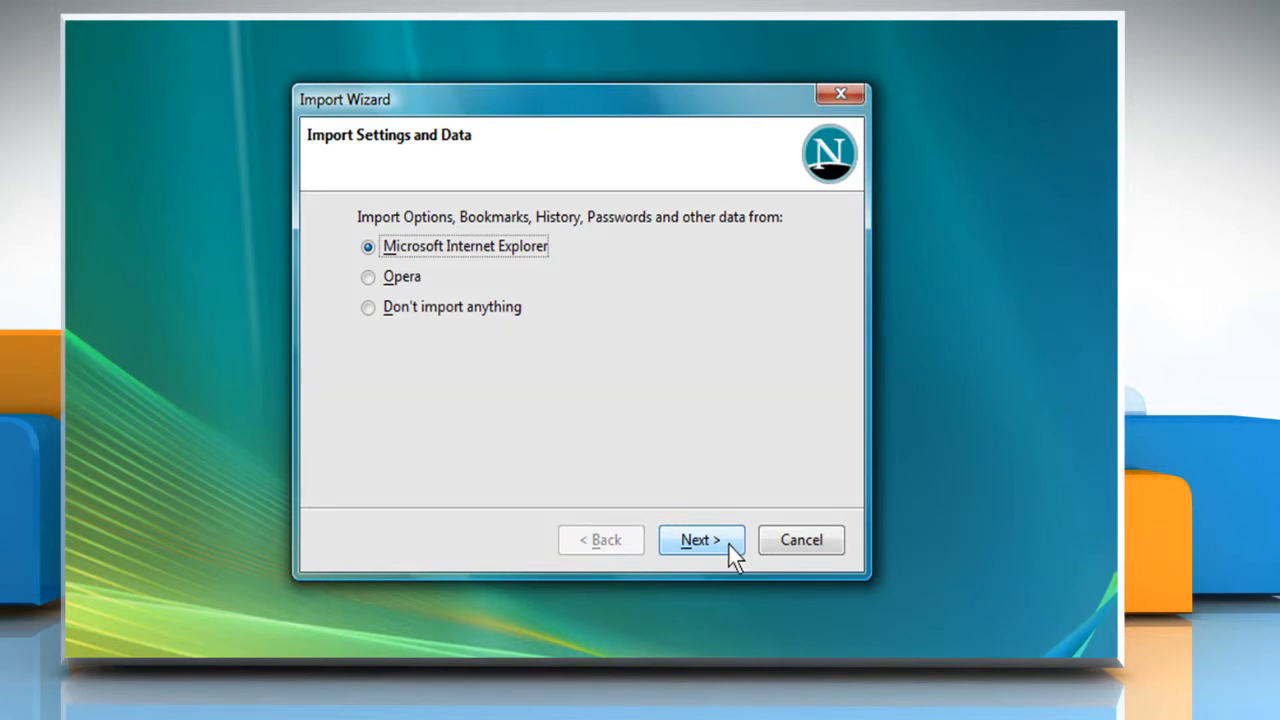
pyautogui.click(365, 307)
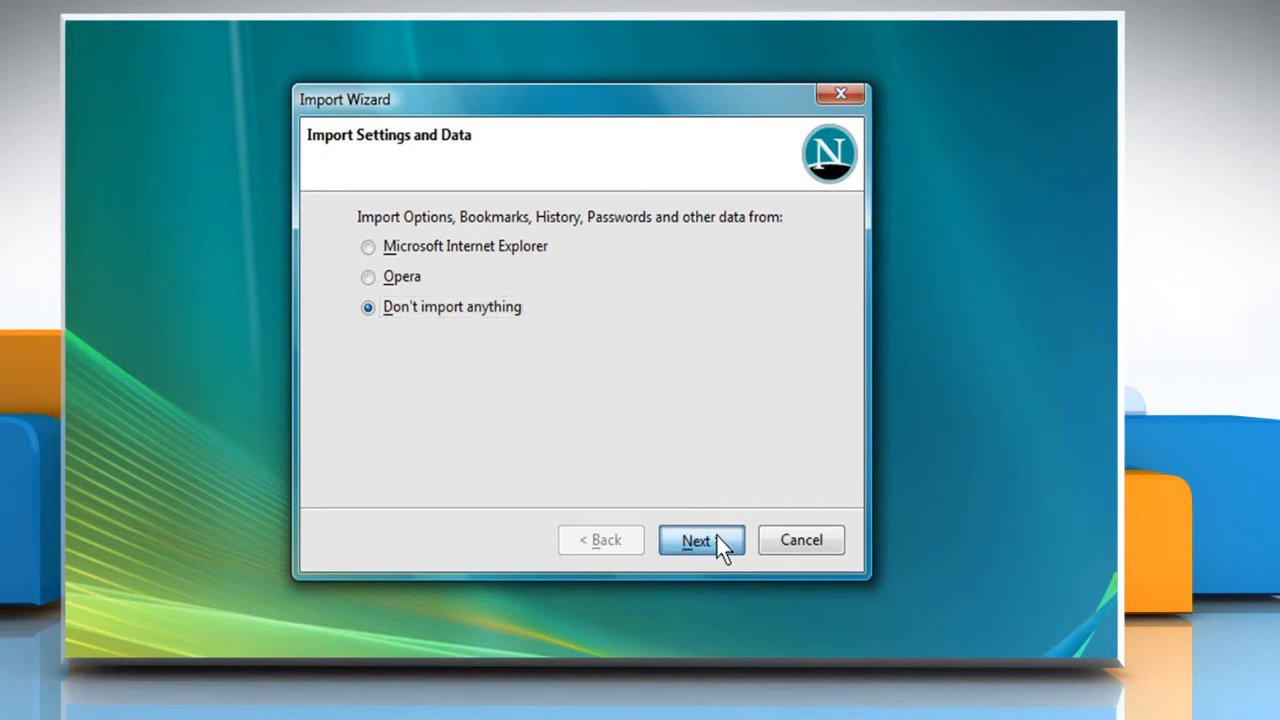
pyautogui.click(700, 540)
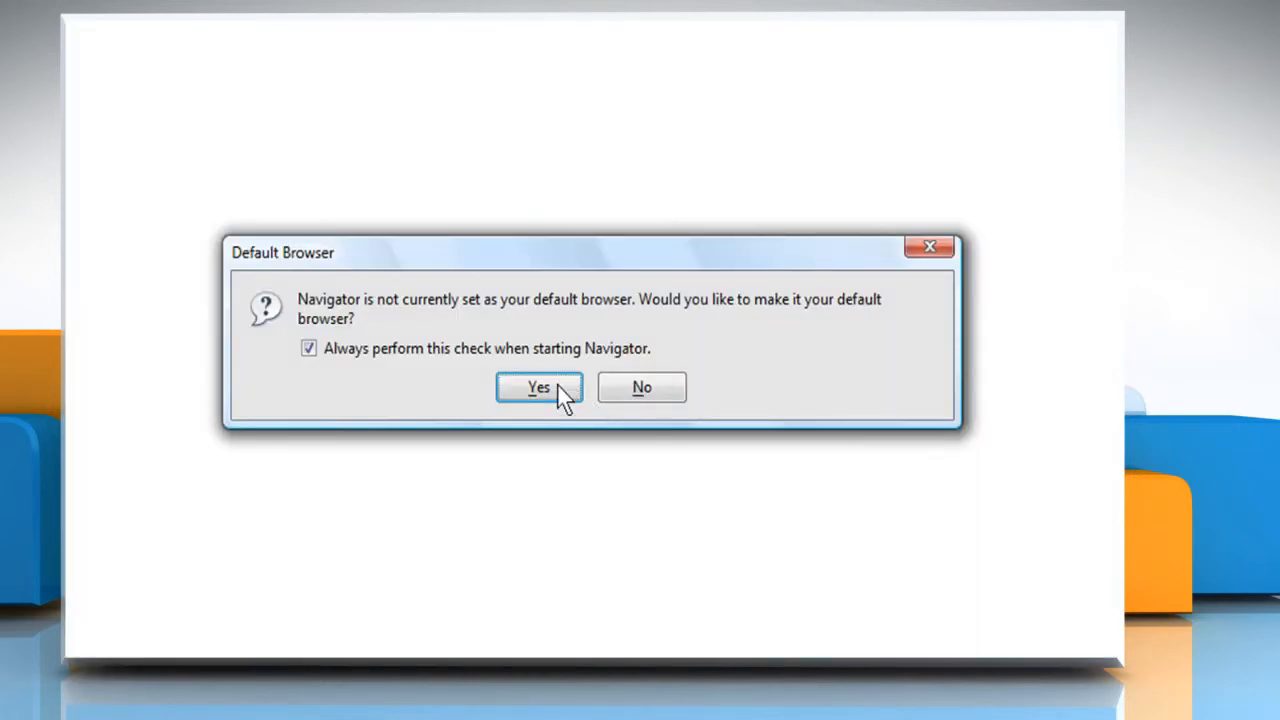
# Answer Yes to make Navigator the default browser
pyautogui.click(538, 387)
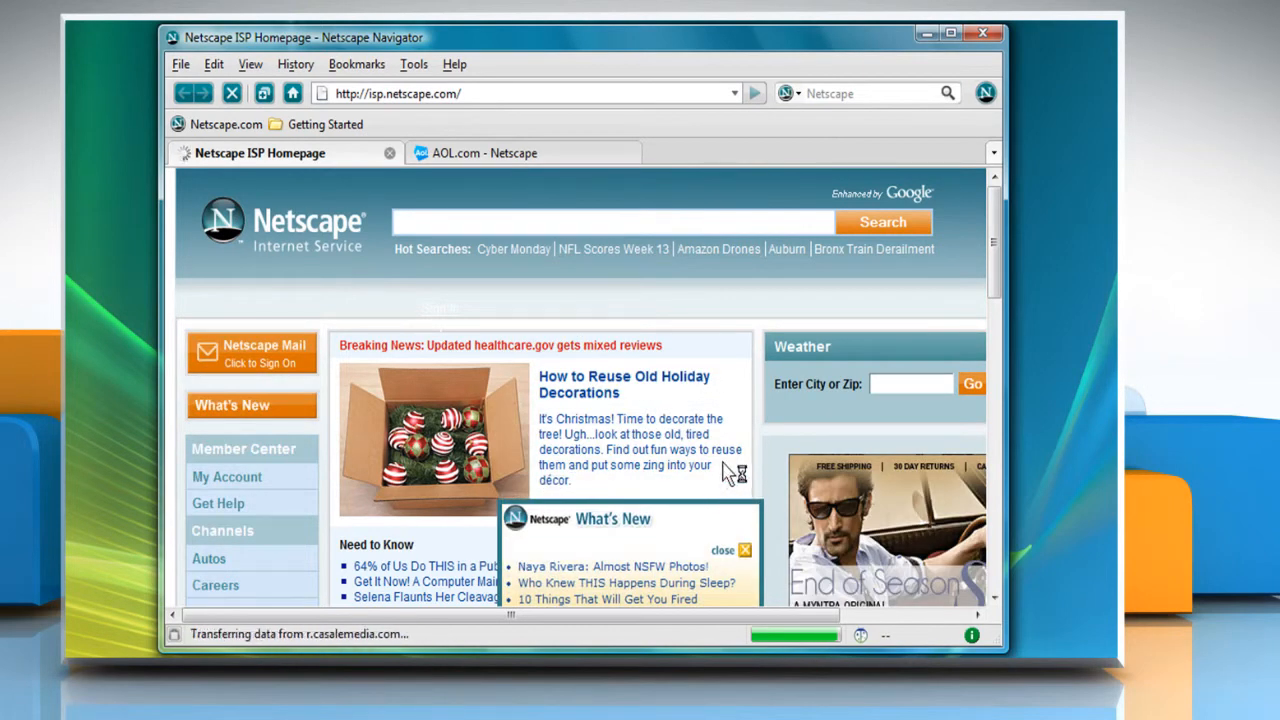
pyautogui.moveTo(740, 398)
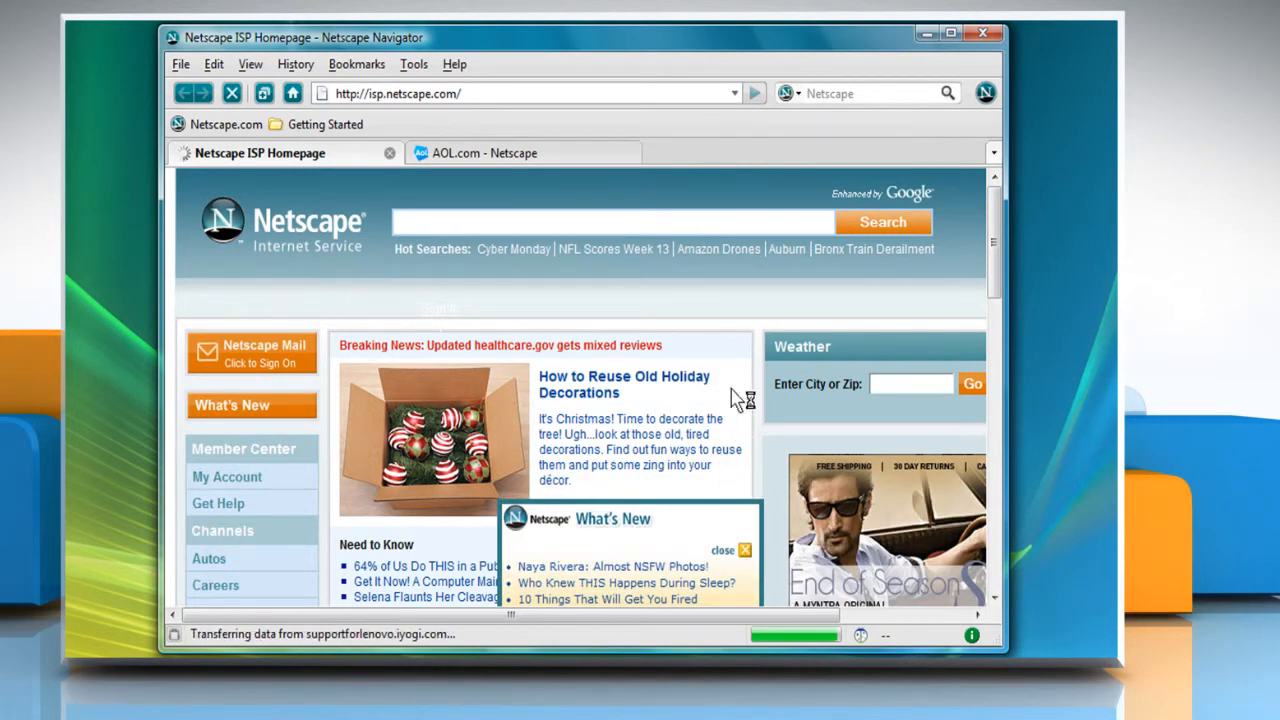